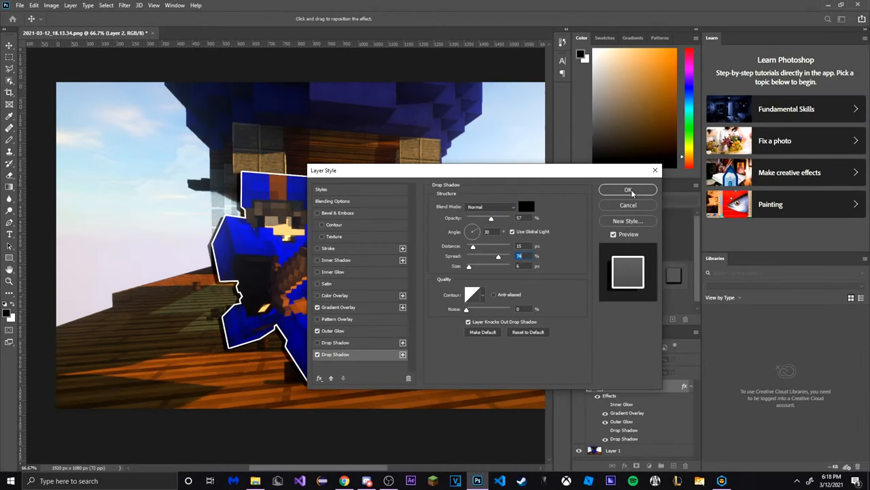
# Confirm the layer style effects on the cutout and select the background screenshot layer
pyautogui.click(629, 191)
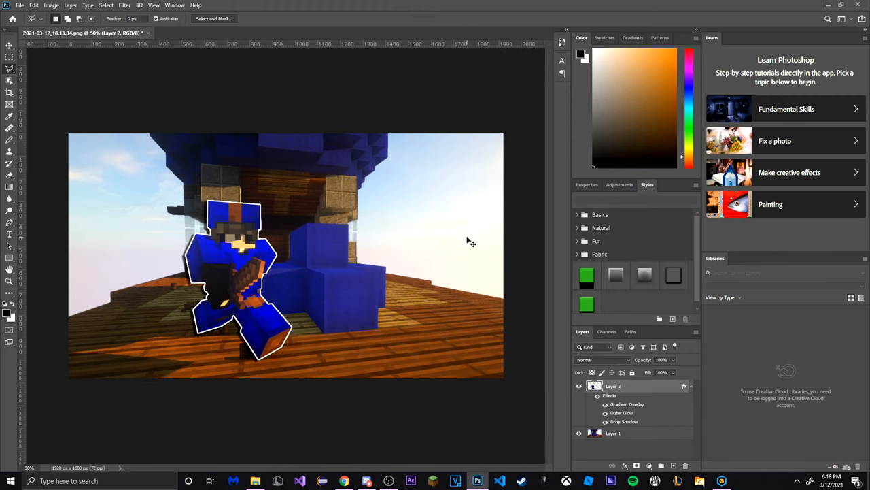
pyautogui.click(613, 433)
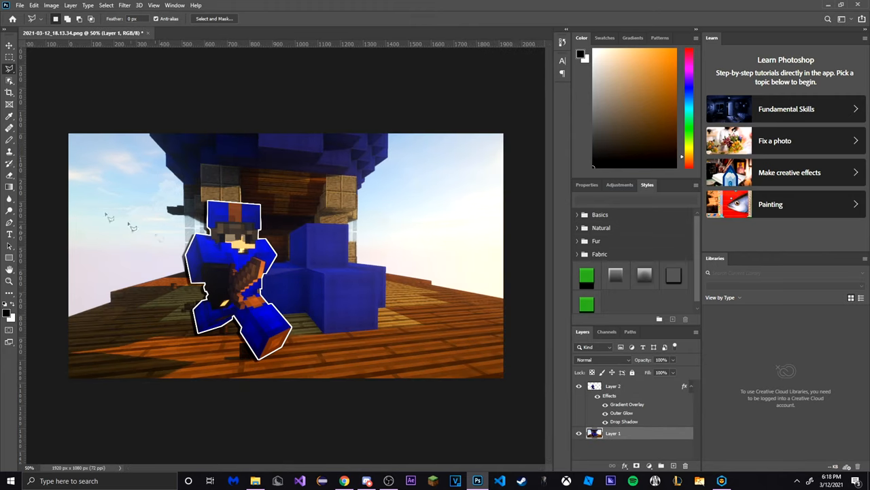
pyautogui.click(8, 51)
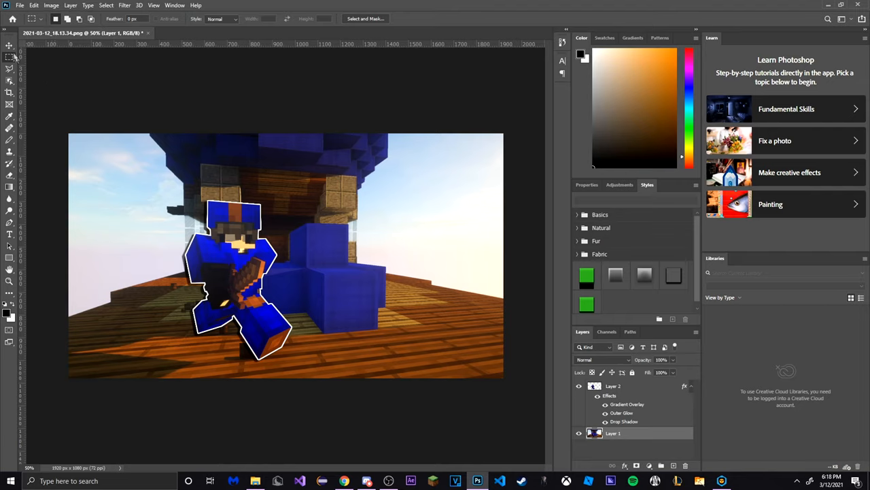
pyautogui.click(125, 5)
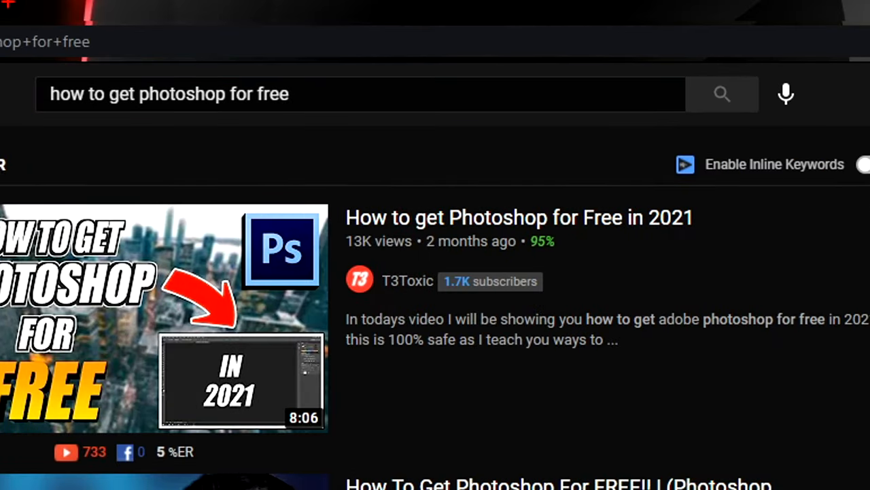
# Scroll through the YouTube results for how to get Photoshop for free
pyautogui.scroll(-3)
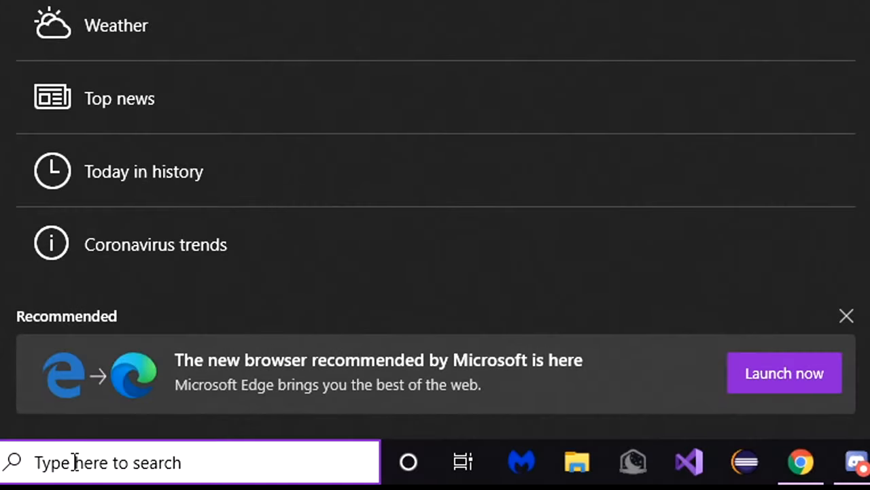
# Search %appdata in Windows and enter the .minecraft game folder
pyautogui.write('%app')
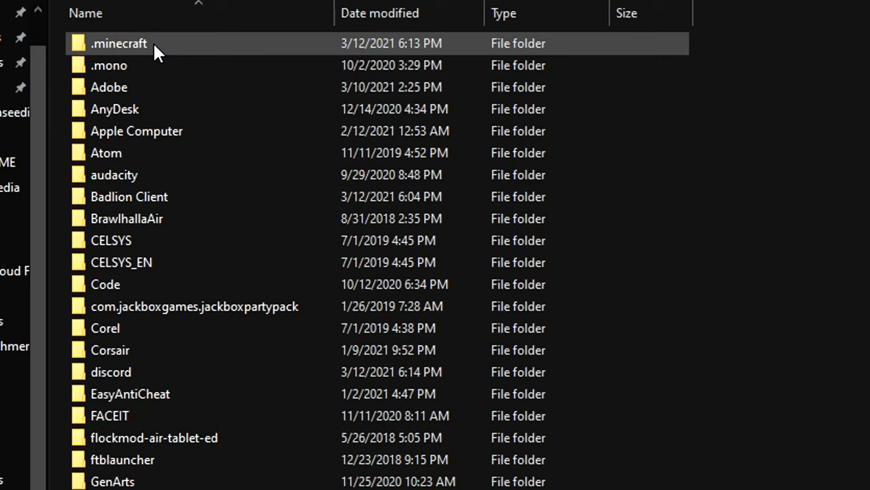
pyautogui.doubleClick(116, 42)
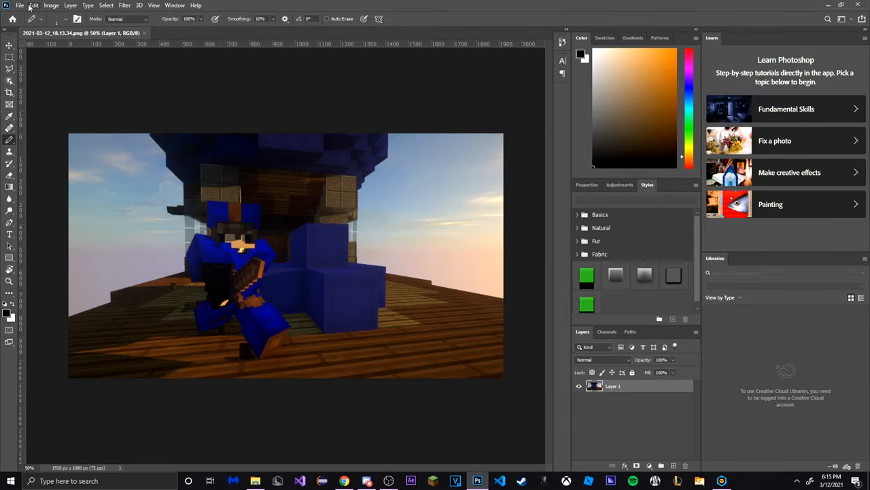
# Raise the Bedwars screenshot's exposure so it looks brighter, then zoom in on the player
pyautogui.click(51, 5)
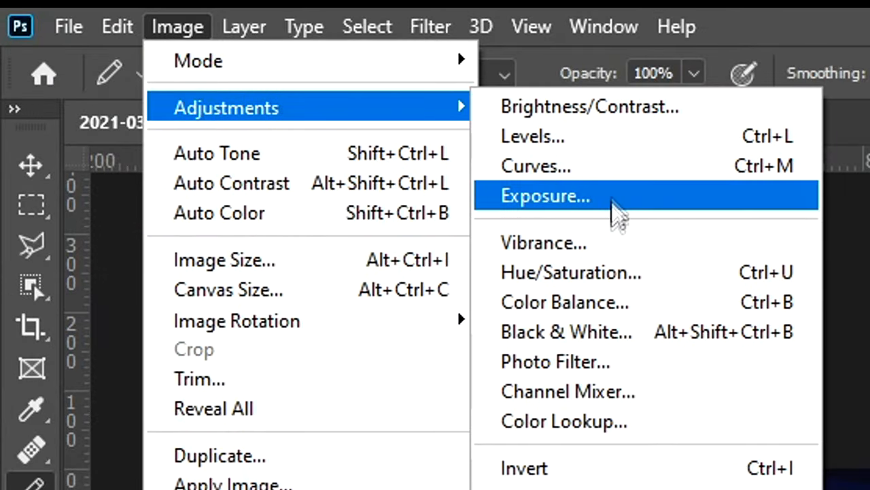
pyautogui.click(571, 272)
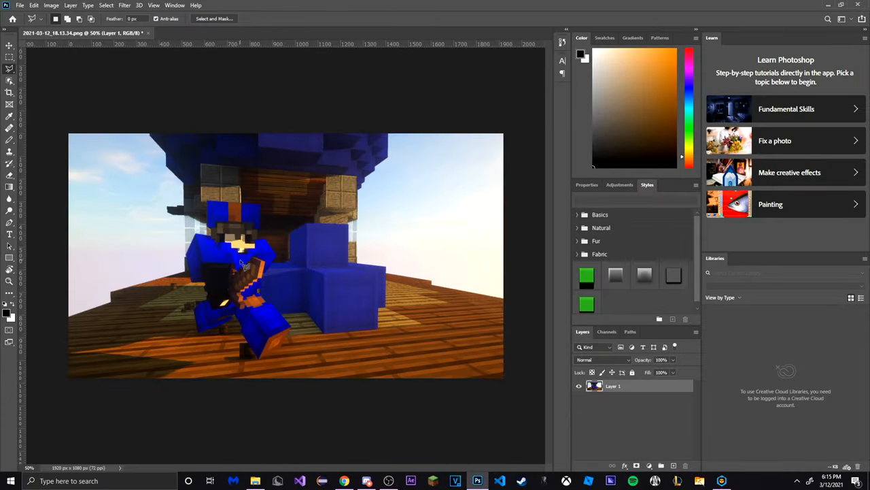
pyautogui.press('ctrl+plus')
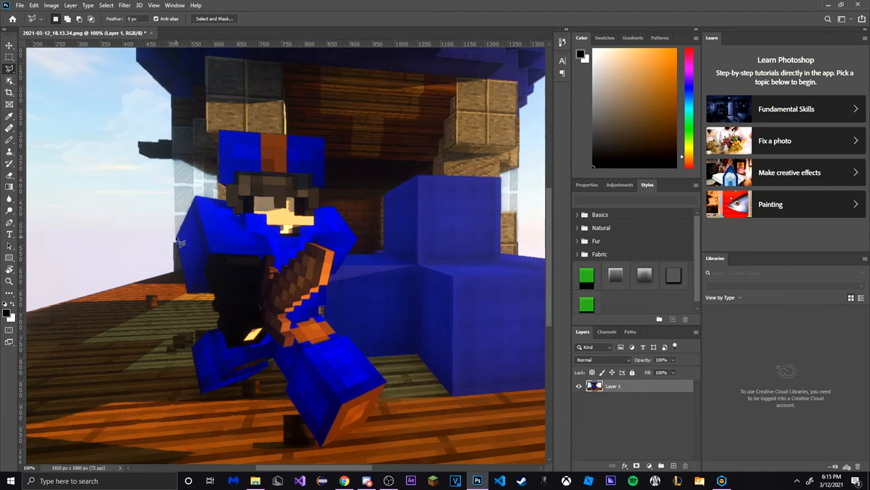
# Select the player character and copy him onto his own layer with Ctrl+J
pyautogui.moveTo(180, 242); pyautogui.dragTo(217, 297)
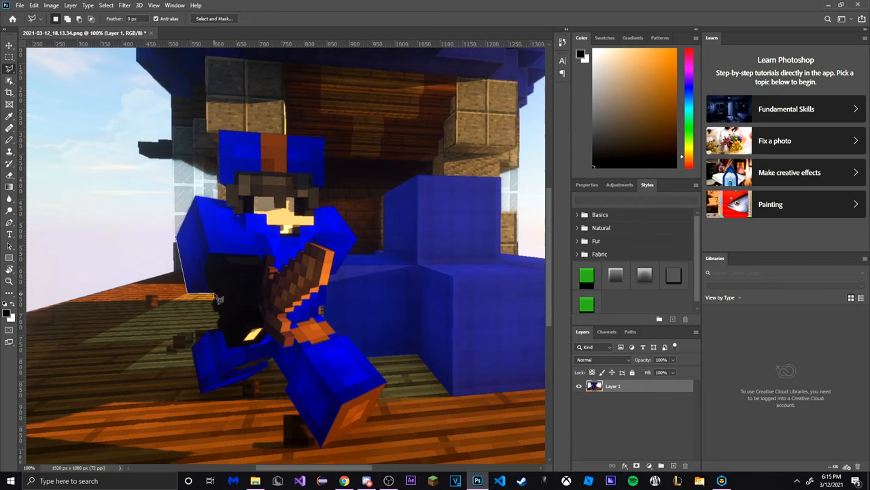
pyautogui.click(221, 299)
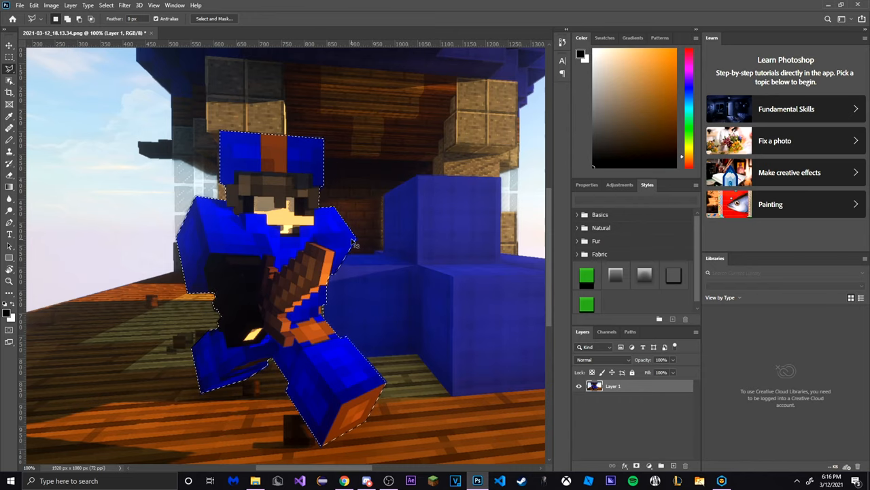
pyautogui.press('ctrl+j')
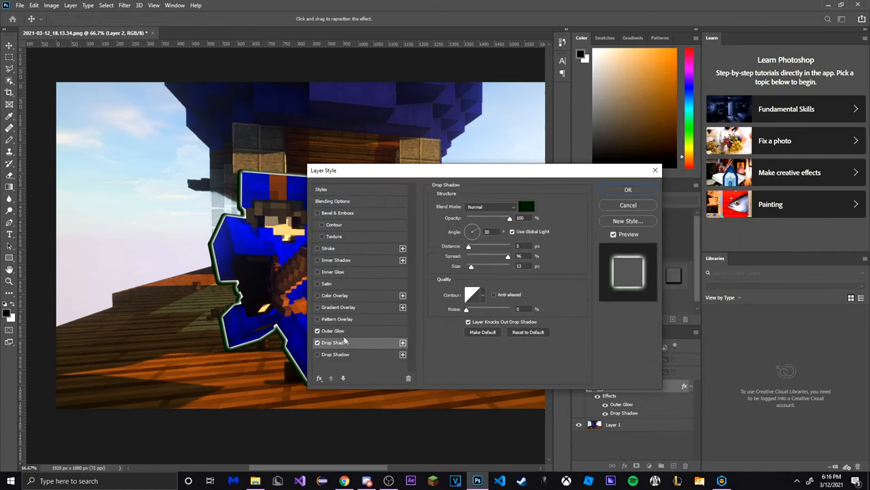
# Adjust the cutout's outer glow, blending options and drop shadow, and apply the style
pyautogui.click(332, 330)
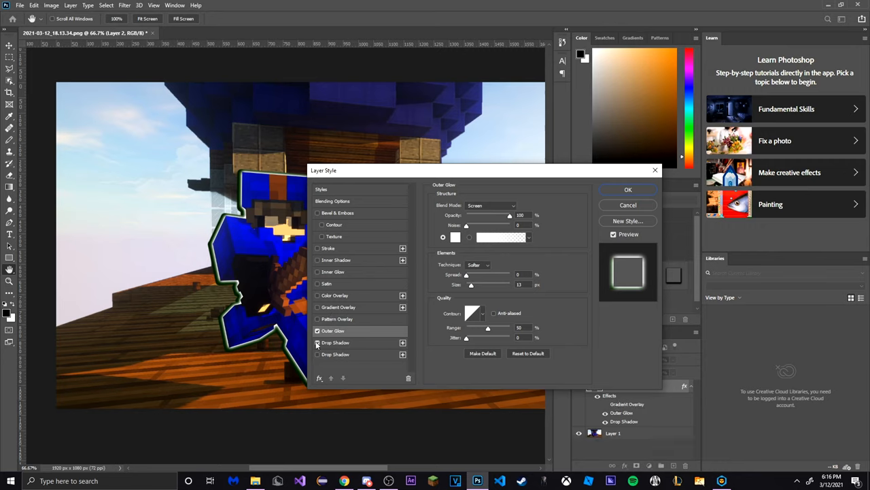
pyautogui.click(332, 201)
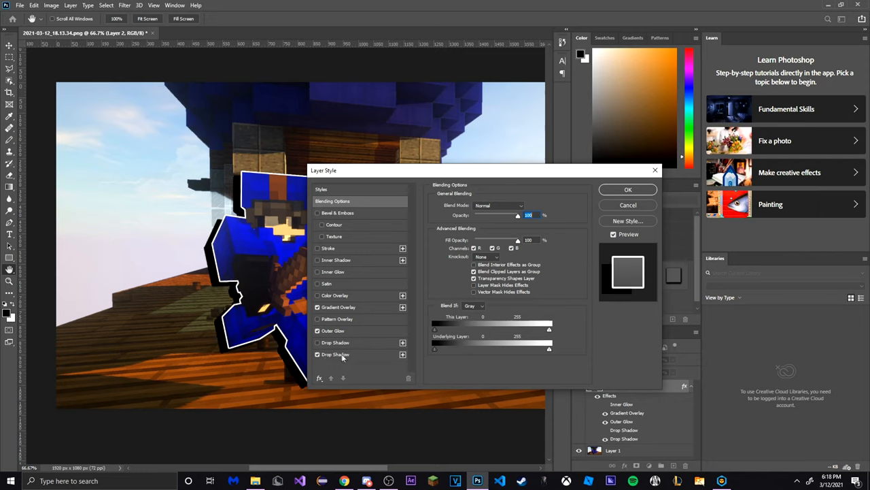
pyautogui.click(333, 353)
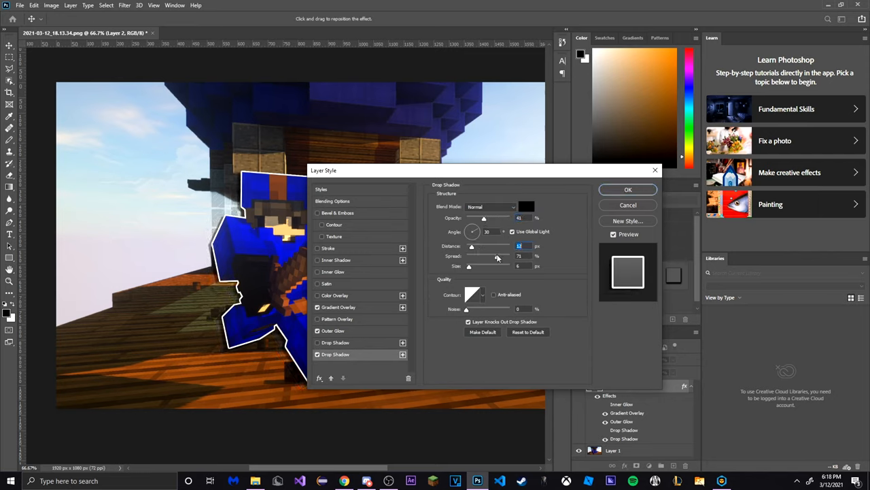
pyautogui.click(628, 190)
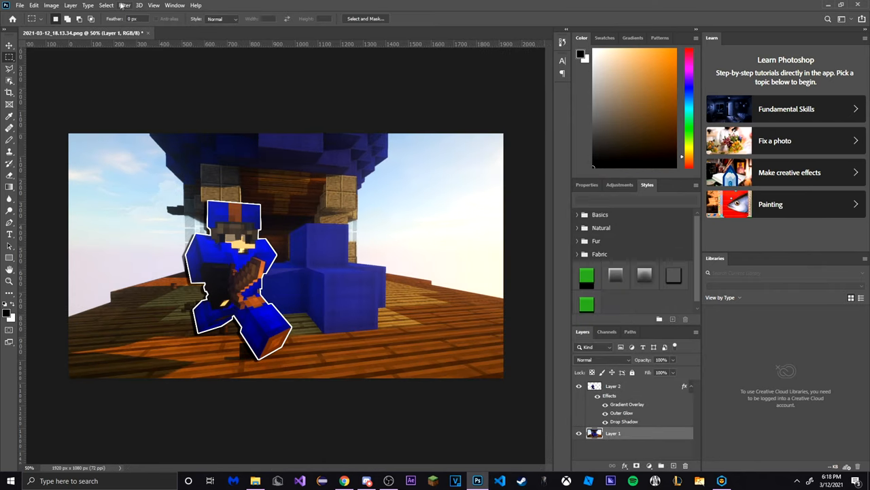
# Blur the background screenshot and mark out a white border on a new layer
pyautogui.click(122, 5)
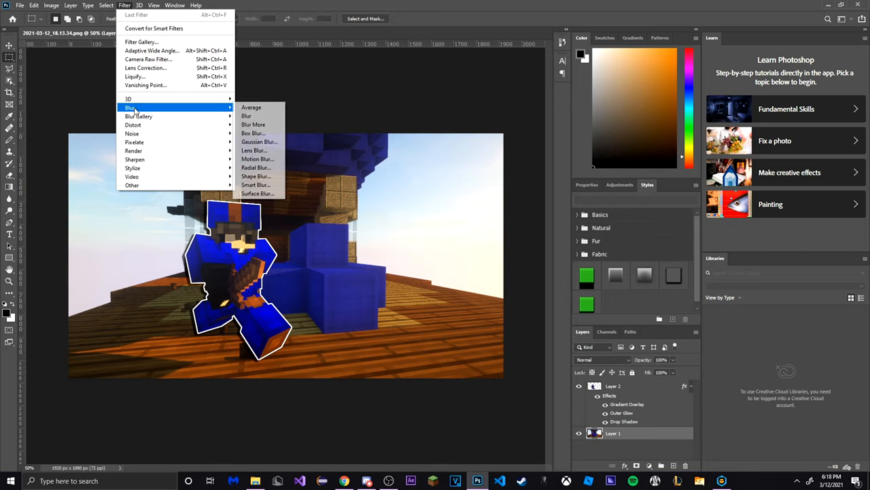
pyautogui.click(260, 142)
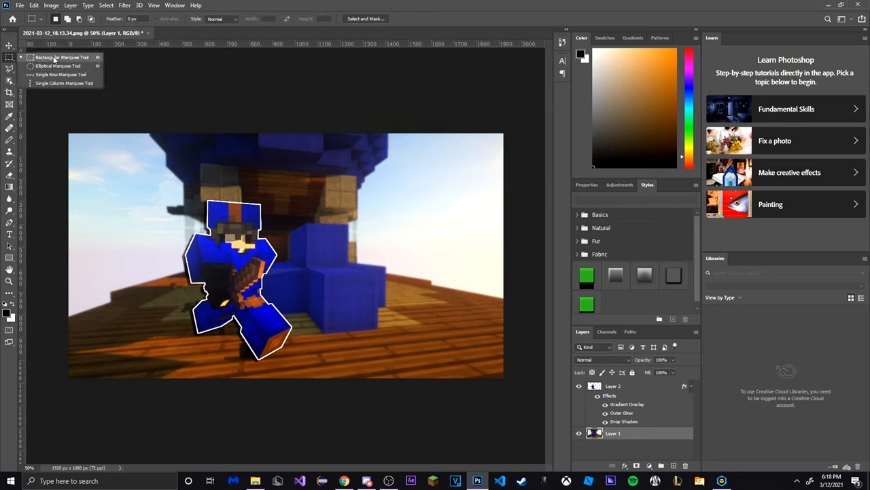
pyautogui.moveTo(79, 138); pyautogui.dragTo(497, 370)
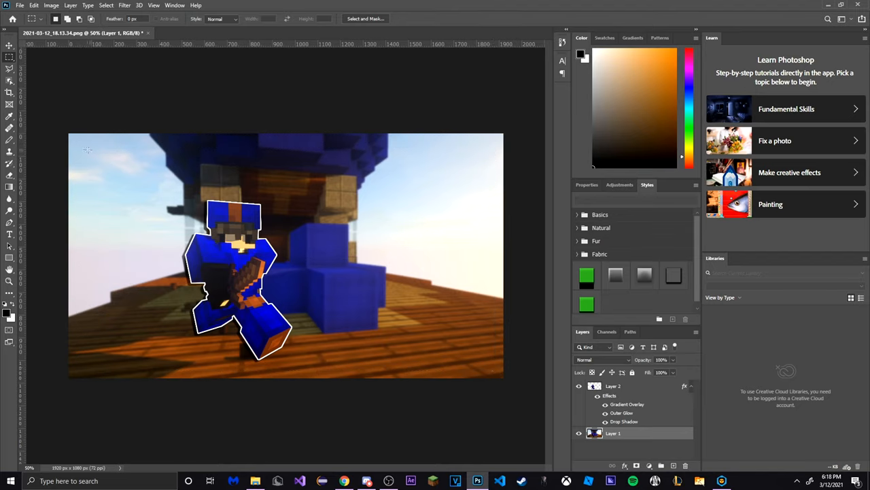
pyautogui.click(8, 53)
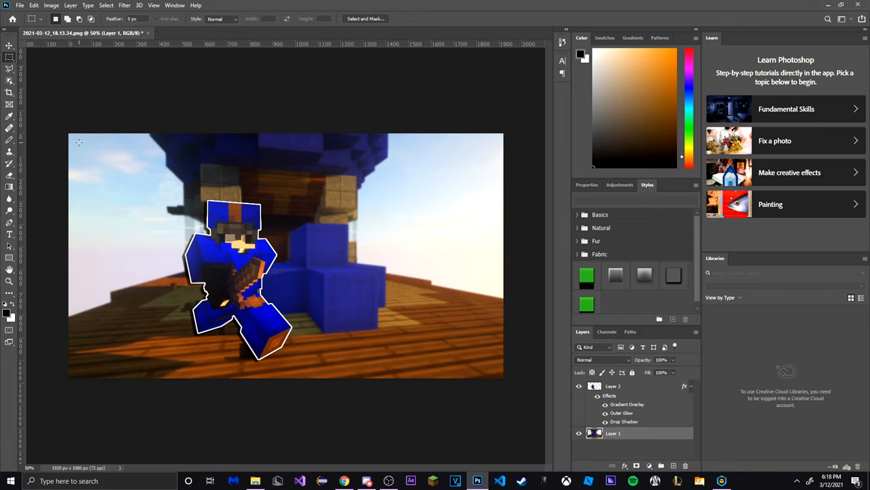
pyautogui.moveTo(79, 143); pyautogui.dragTo(487, 360)
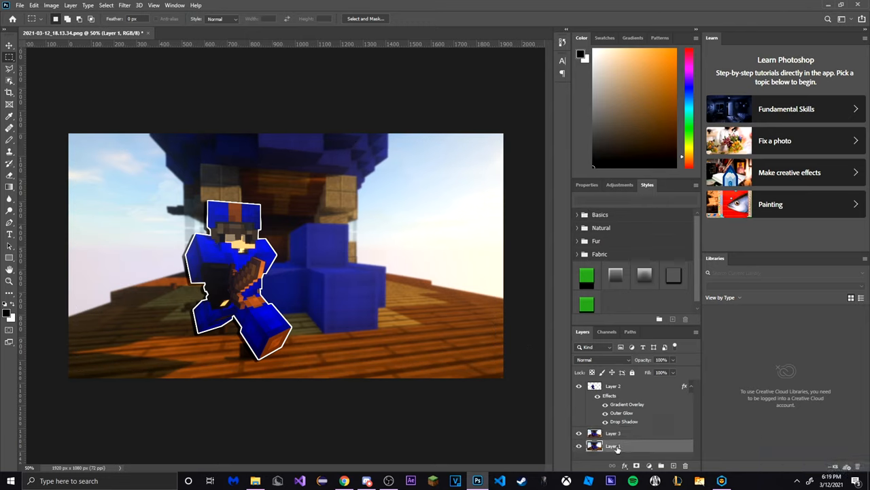
# Brighten the screenshot layer with a Brightness/Contrast adjustment
pyautogui.click(64, 7)
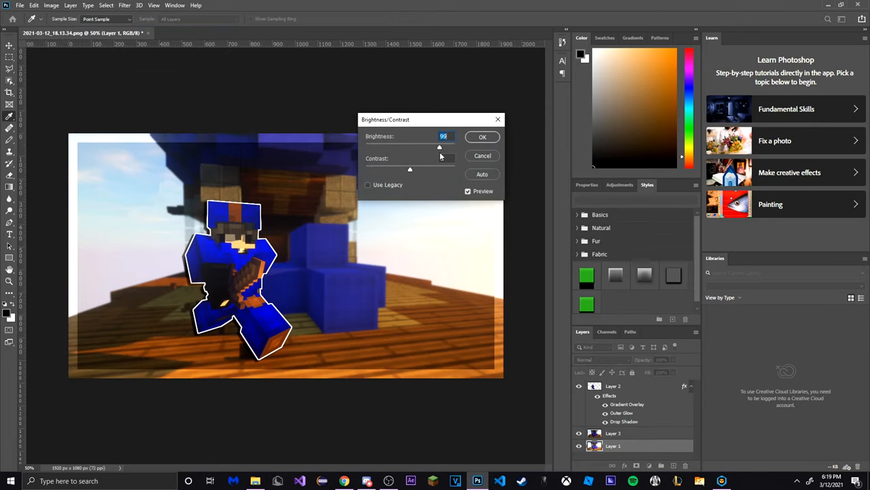
pyautogui.click(481, 136)
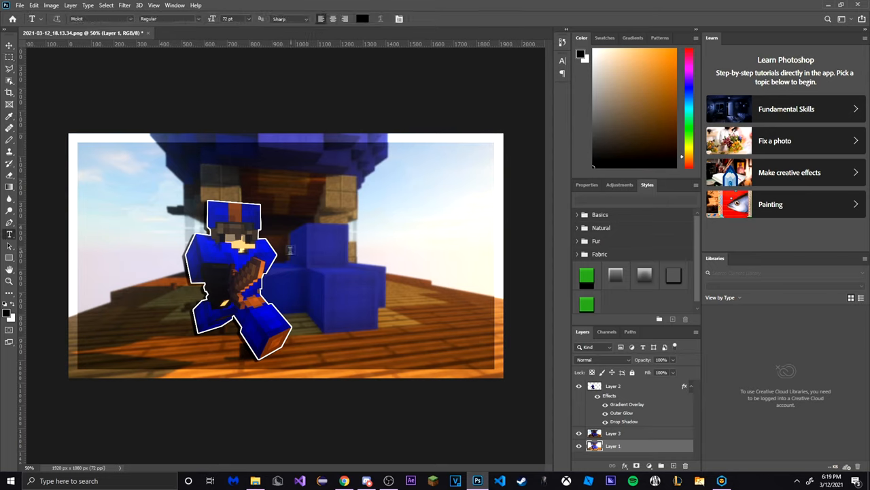
# Add bold white THUMBNAIL text and scale it across the lower half of the image
pyautogui.click(294, 255)
pyautogui.write('THUMBNAIL')
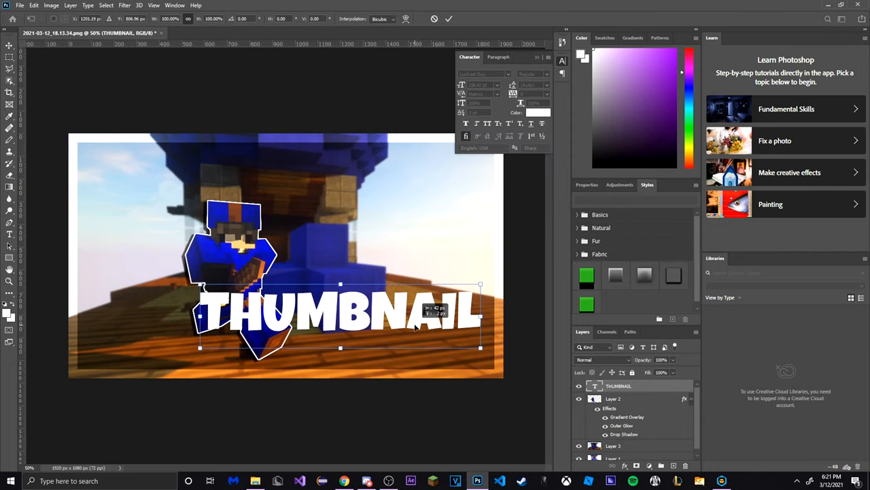
pyautogui.moveTo(480, 348); pyautogui.dragTo(483, 356)
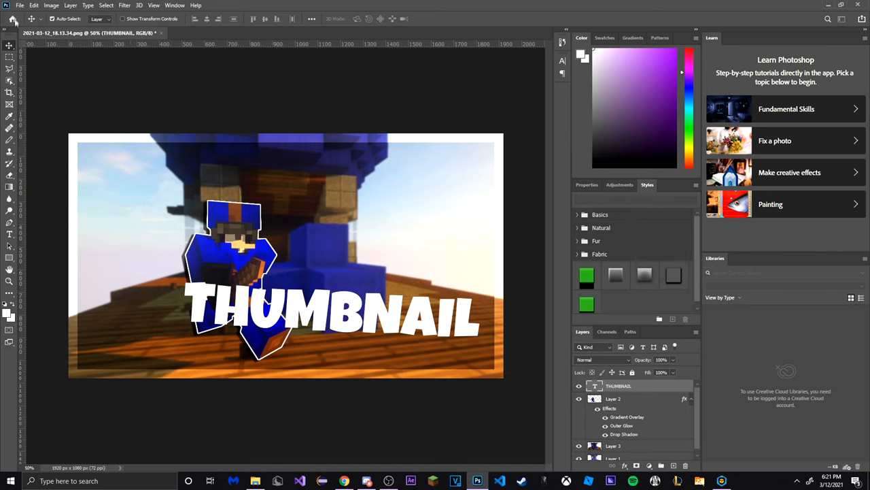
# Export the finished thumbnail as PNG and save it as thumbnailtutorial.png
pyautogui.click(8, 6)
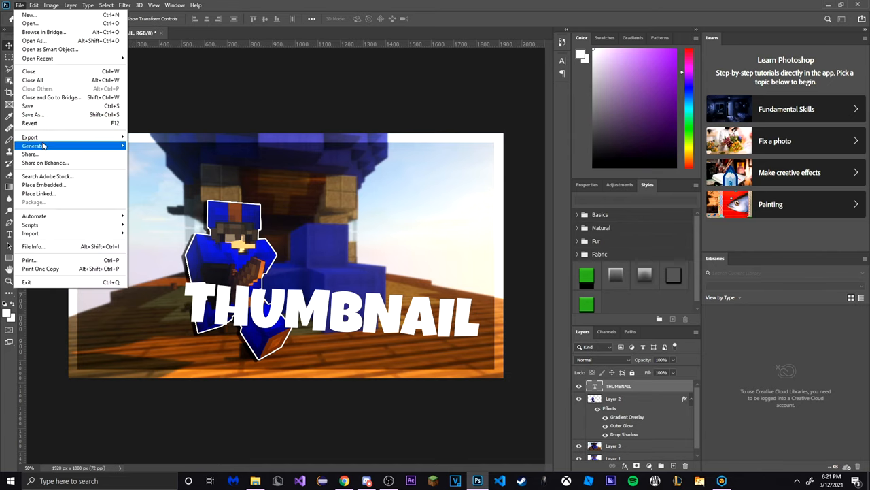
pyautogui.moveTo(27, 139)
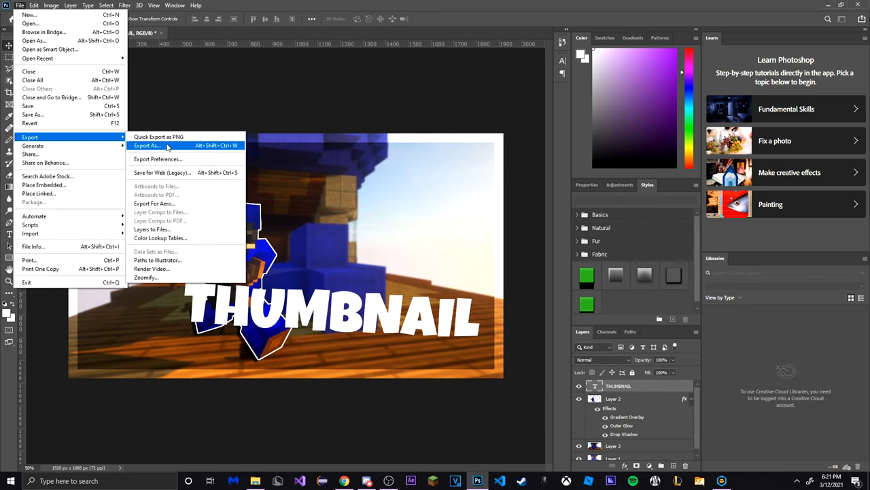
pyautogui.click(146, 146)
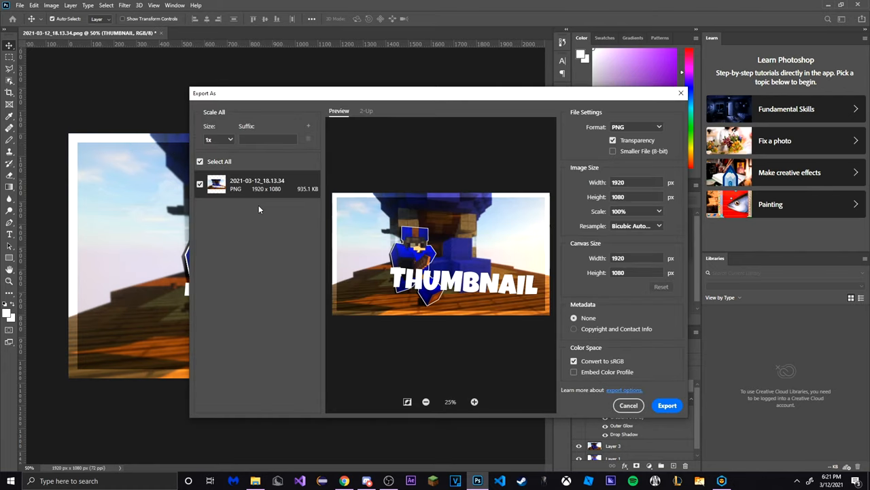
pyautogui.moveTo(291, 189)
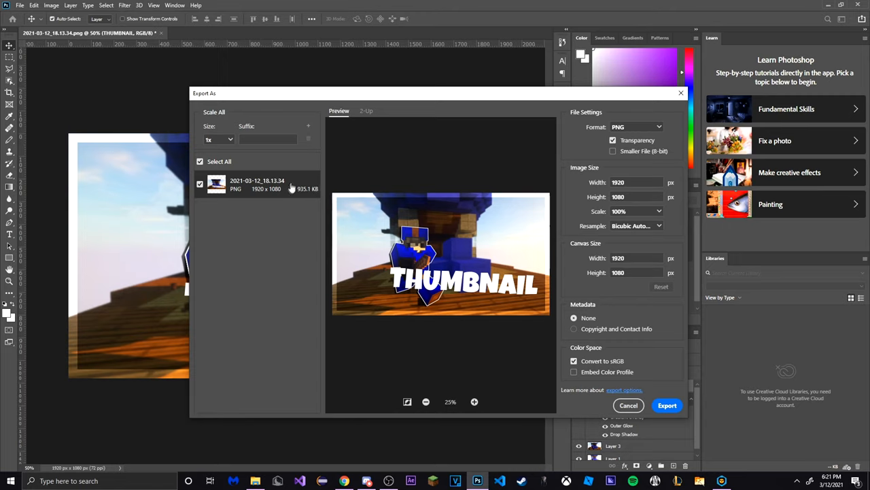
pyautogui.click(636, 126)
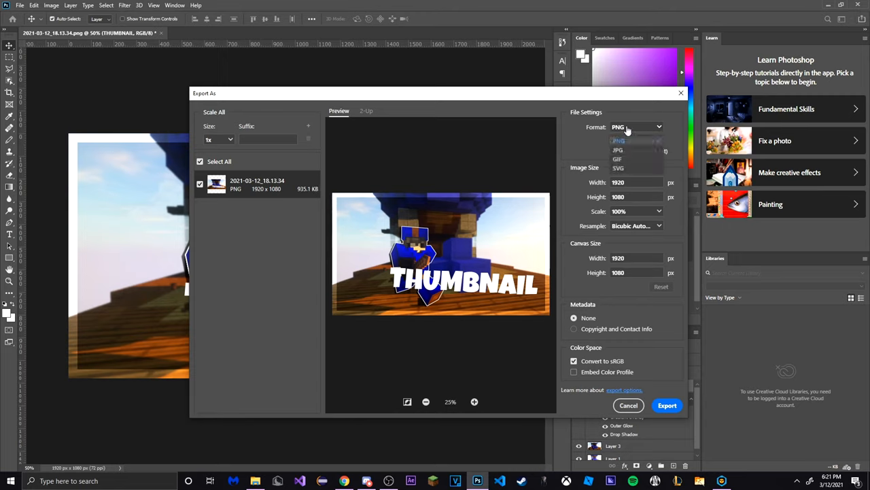
pyautogui.click(617, 140)
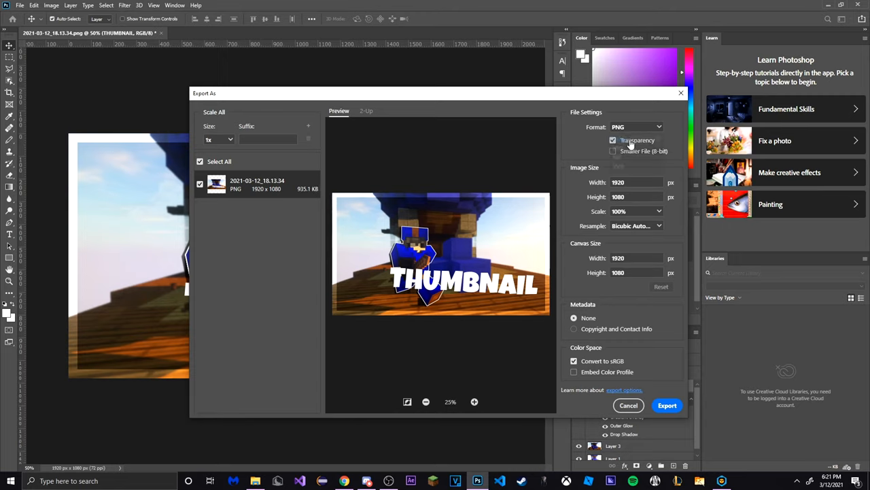
pyautogui.click(666, 405)
pyautogui.write('thumbnailtutorial.png')
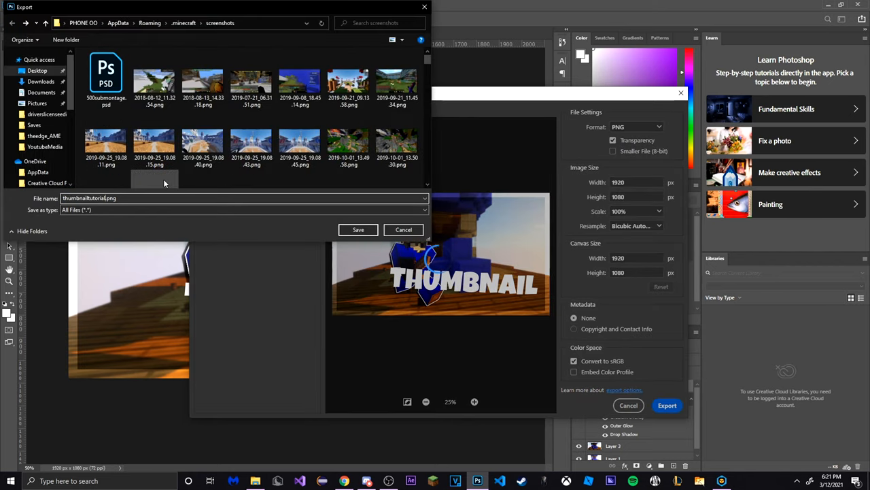
pyautogui.click(357, 228)
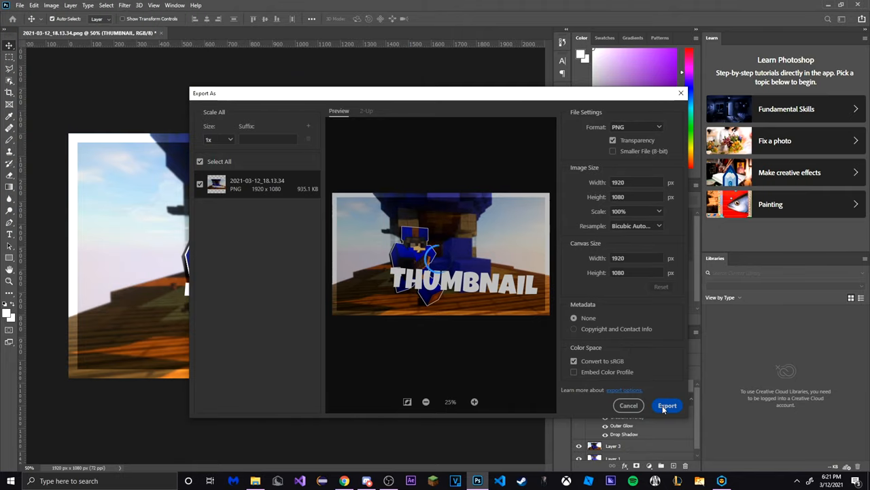